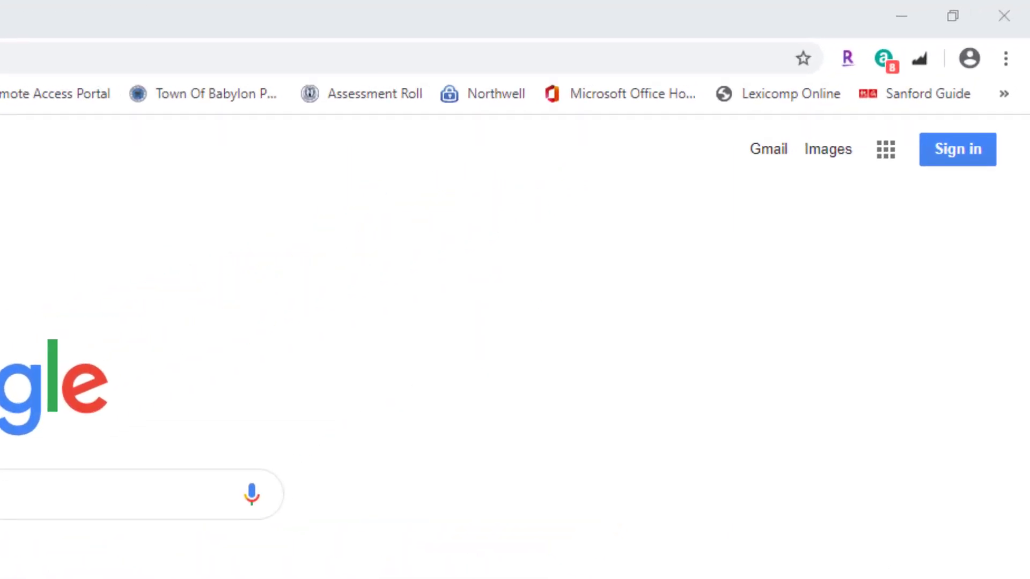
# Step: Reach the saved Passwords settings under Autofill from the Chrome menu's Settings
pyautogui.click(966, 59)
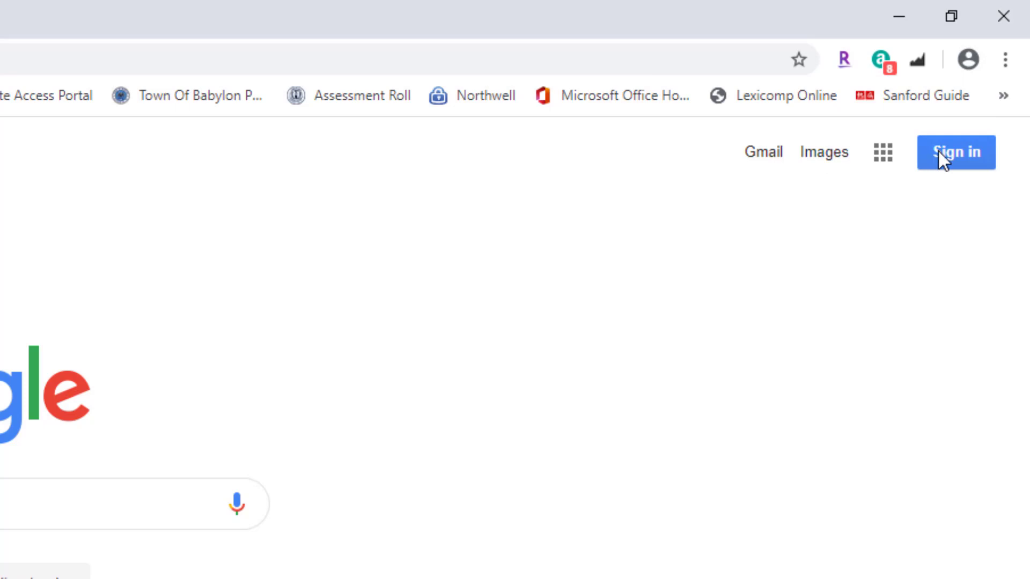
pyautogui.moveTo(867, 273)
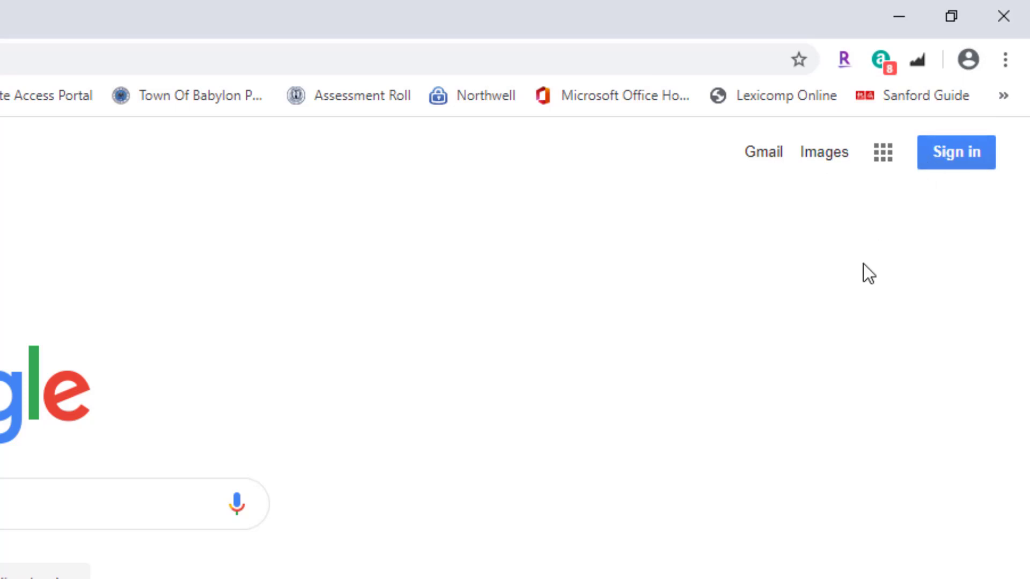
pyautogui.moveTo(742, 232)
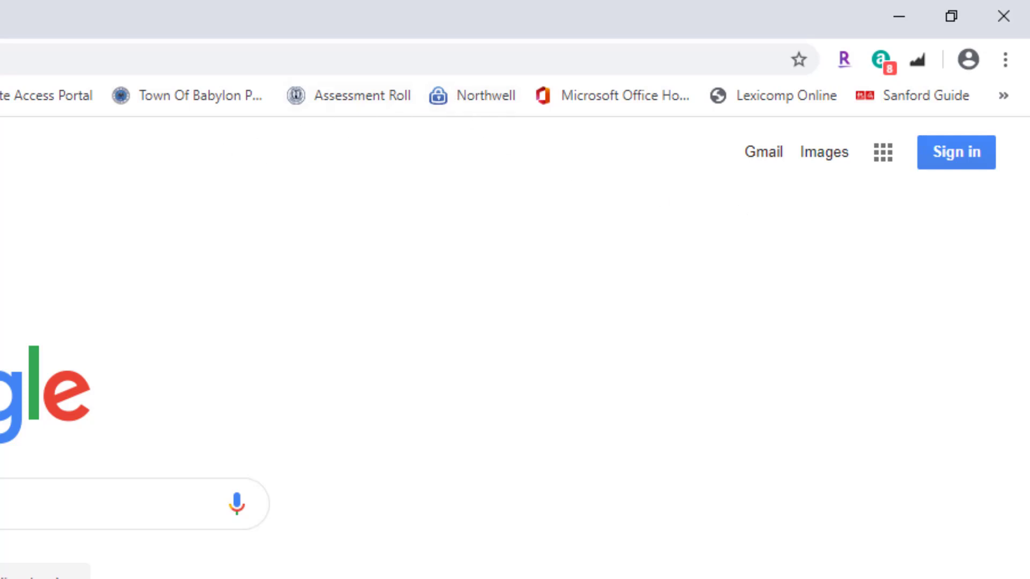
pyautogui.moveTo(1022, 71)
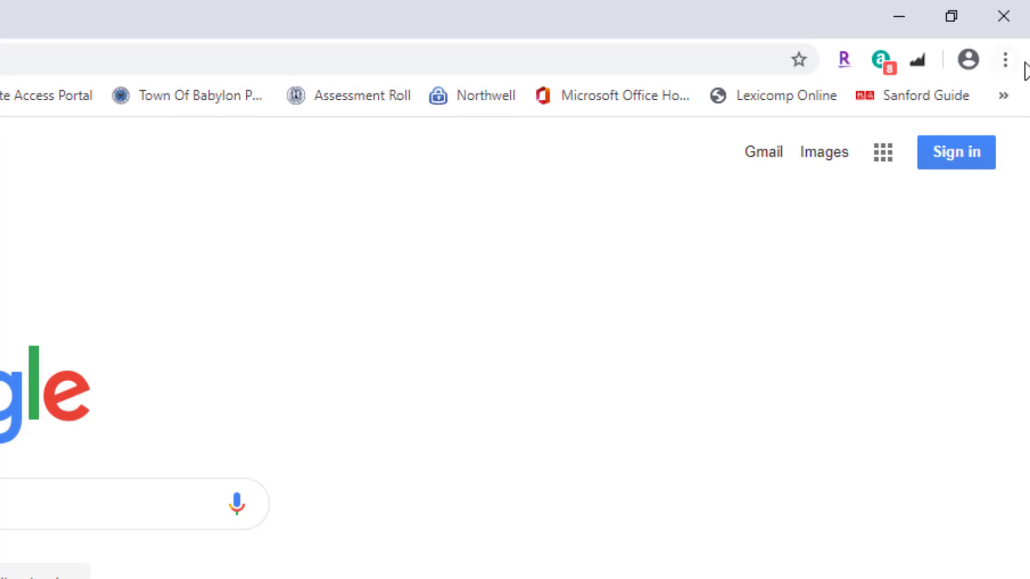
pyautogui.click(1005, 60)
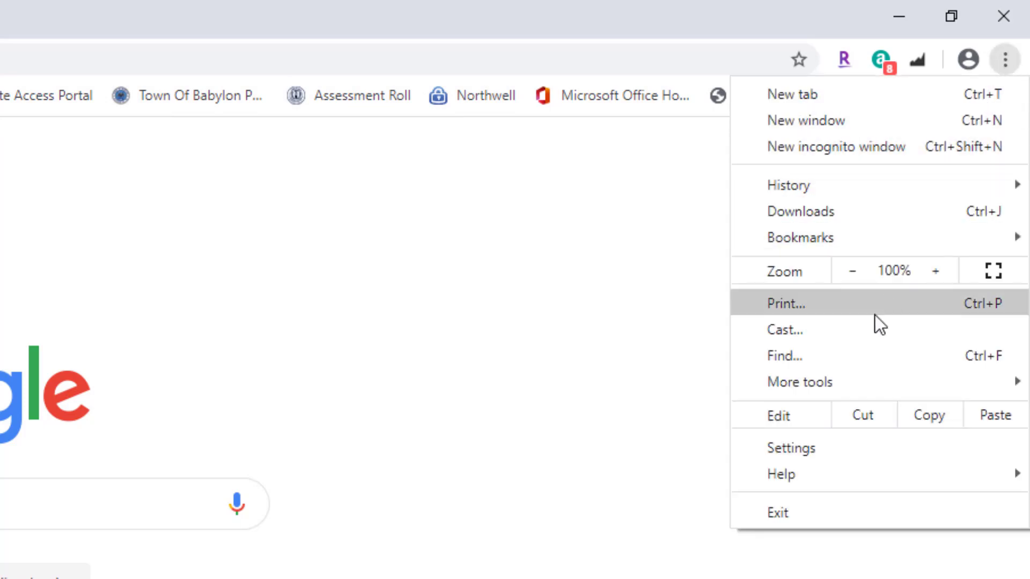
pyautogui.click(791, 448)
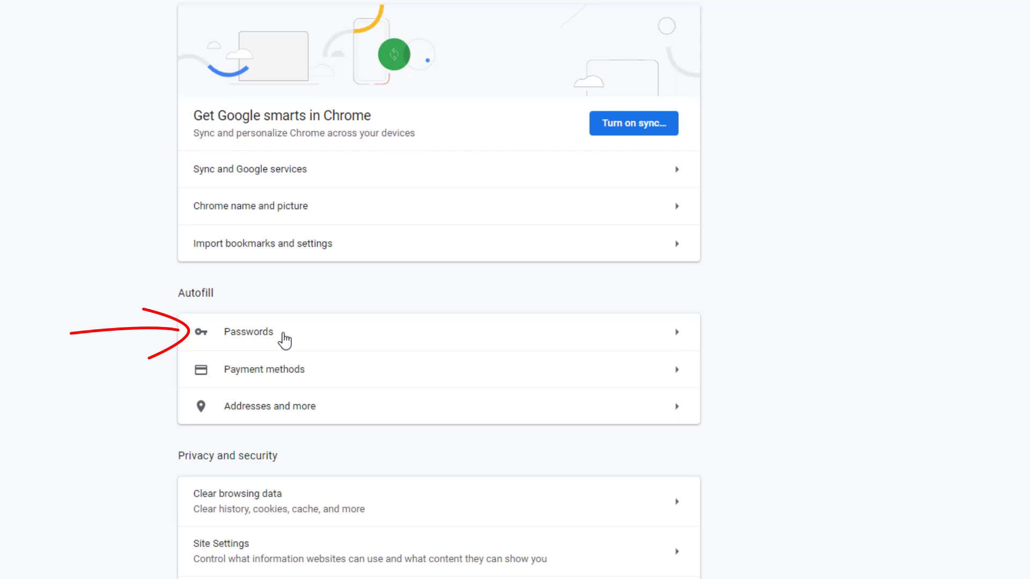
pyautogui.click(248, 331)
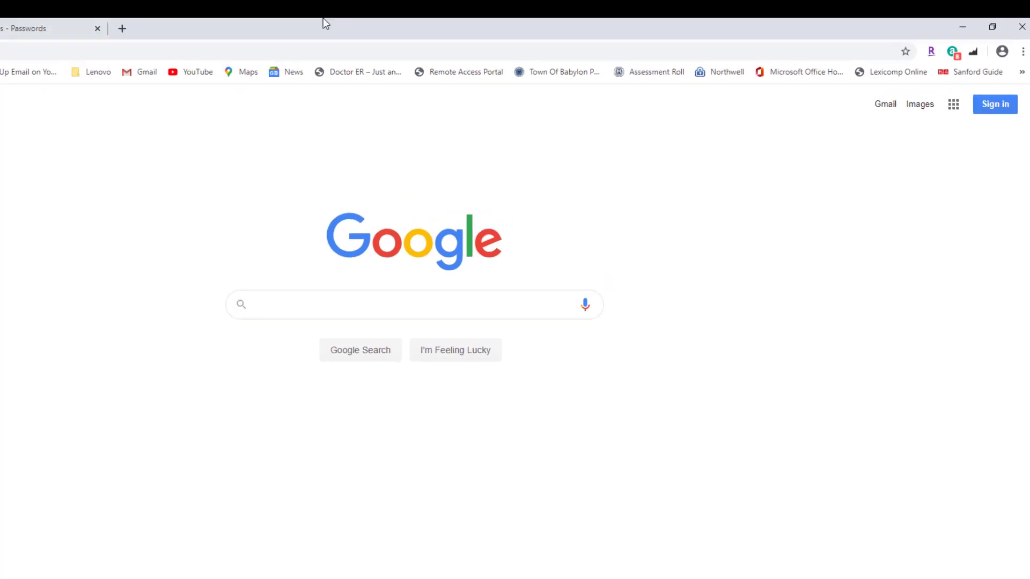
# Step: Go to Privacy and security in Settings and bring up Clear browsing data
pyautogui.click(1023, 52)
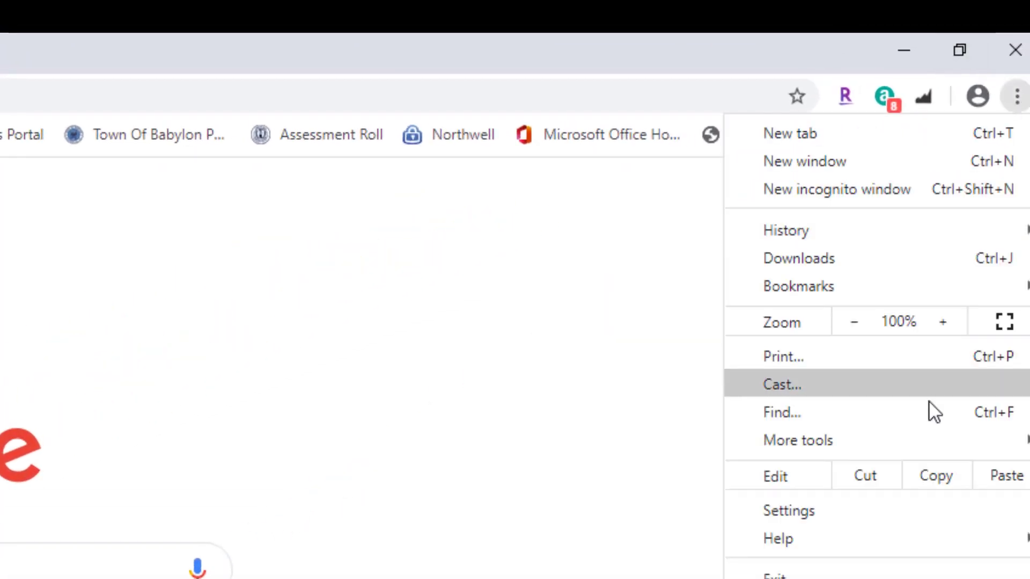
pyautogui.click(788, 510)
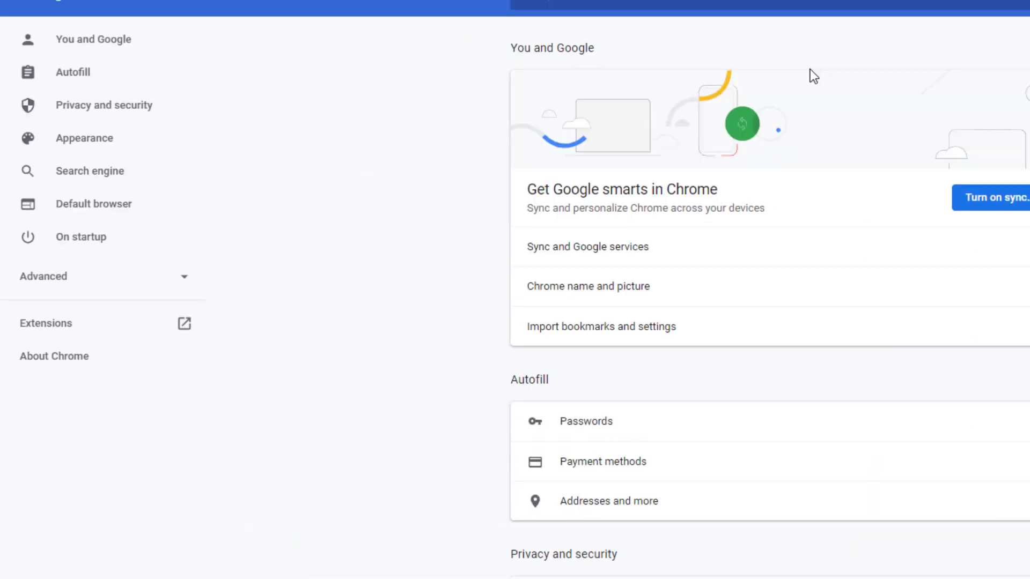
pyautogui.scroll(-3)
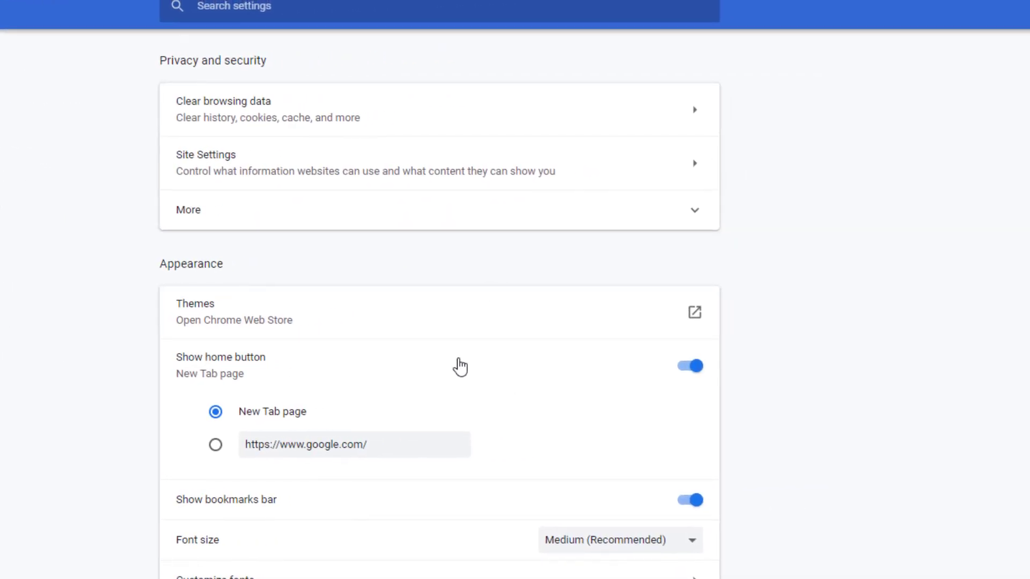
pyautogui.moveTo(310, 109)
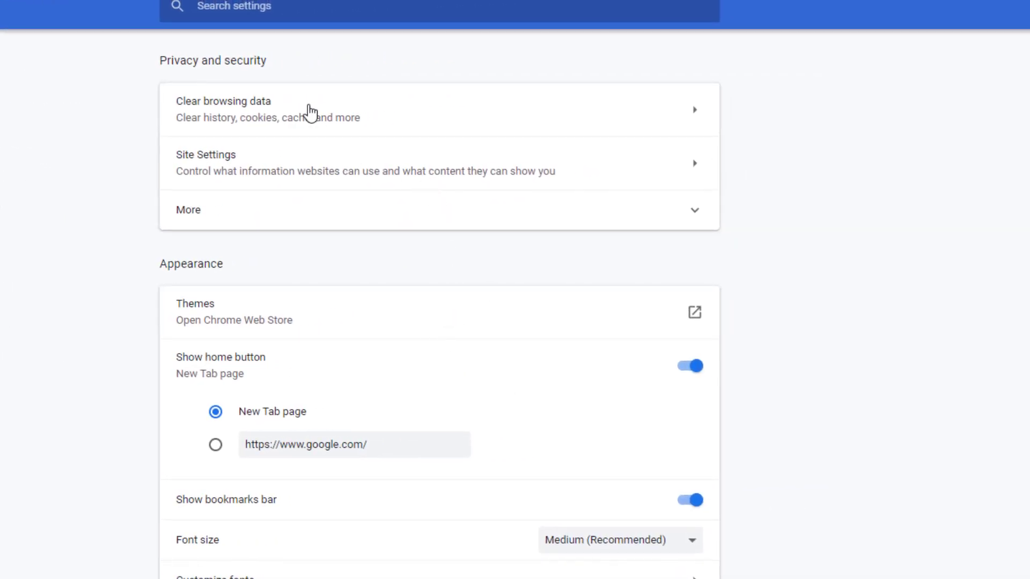
pyautogui.click(223, 109)
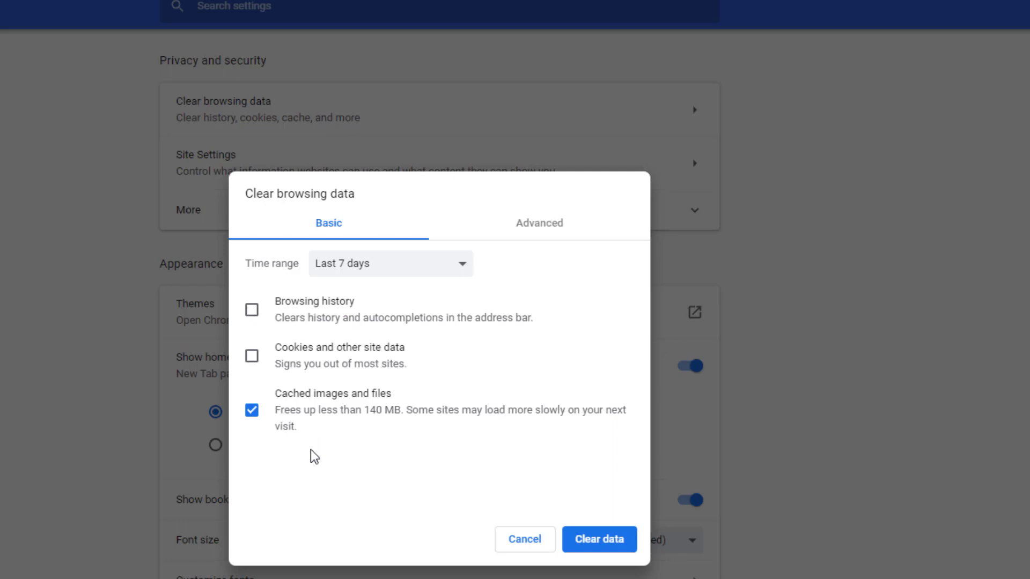
# Step: Review the Advanced list of data to clear, then cancel without clearing anything
pyautogui.click(537, 223)
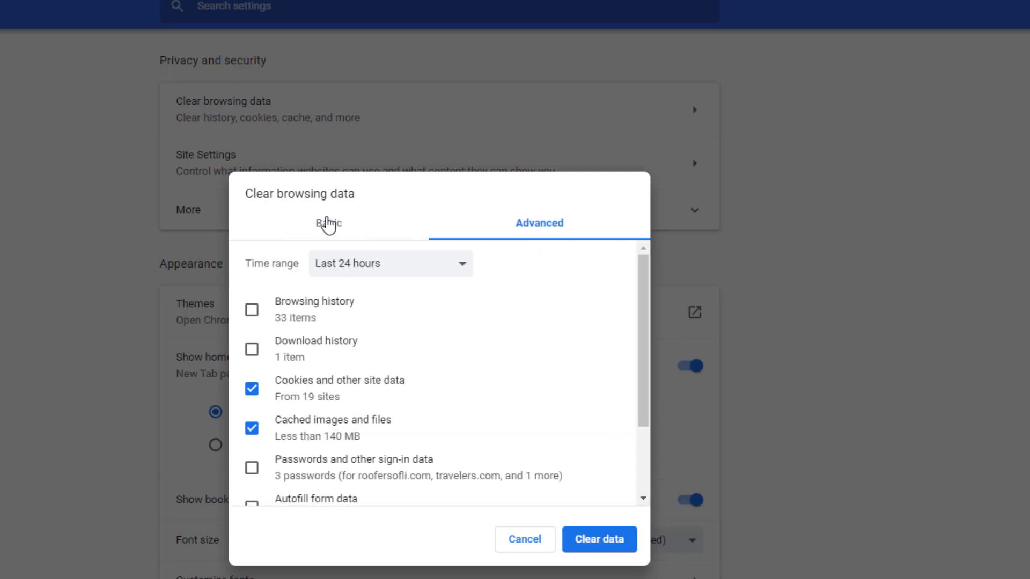
pyautogui.scroll(-3)
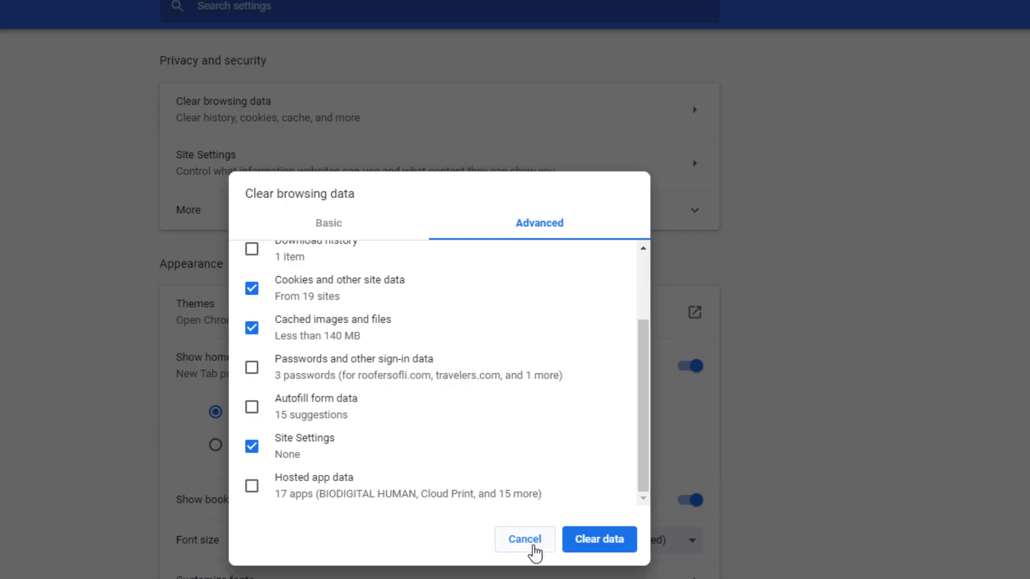
pyautogui.click(524, 540)
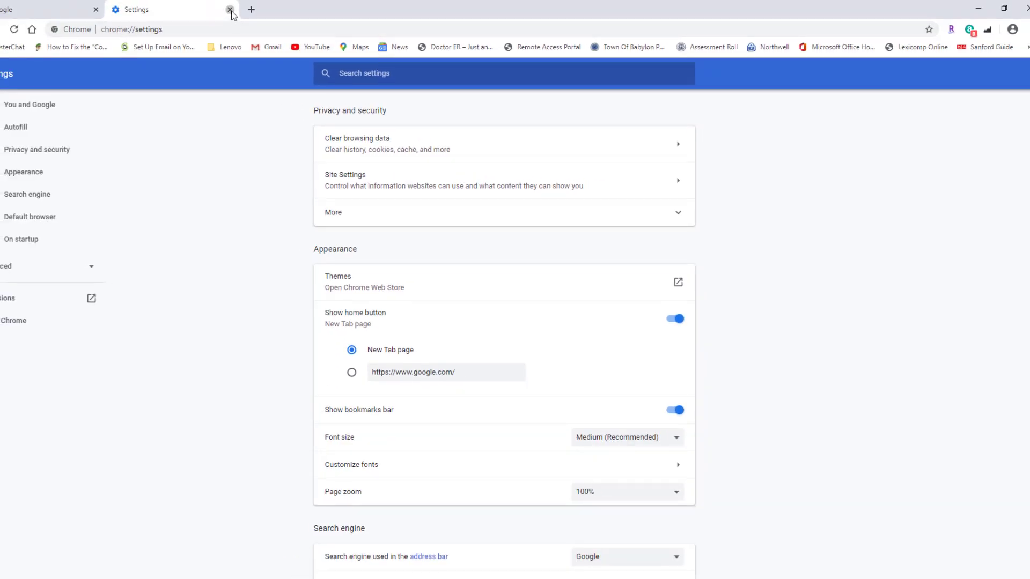
# Step: Close the Settings tab and show the profile menu with the You profile and Other people
pyautogui.click(230, 14)
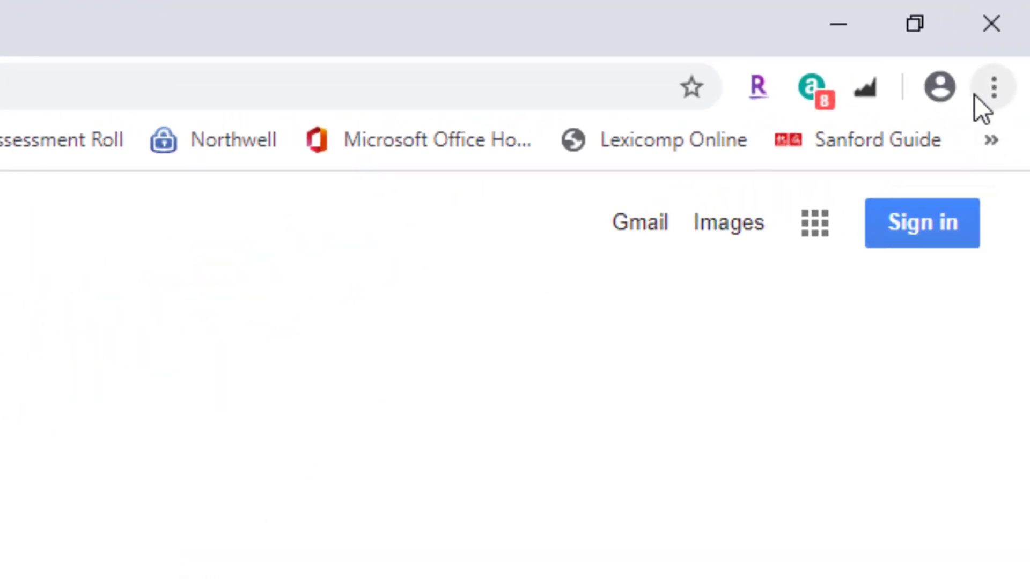
pyautogui.click(940, 86)
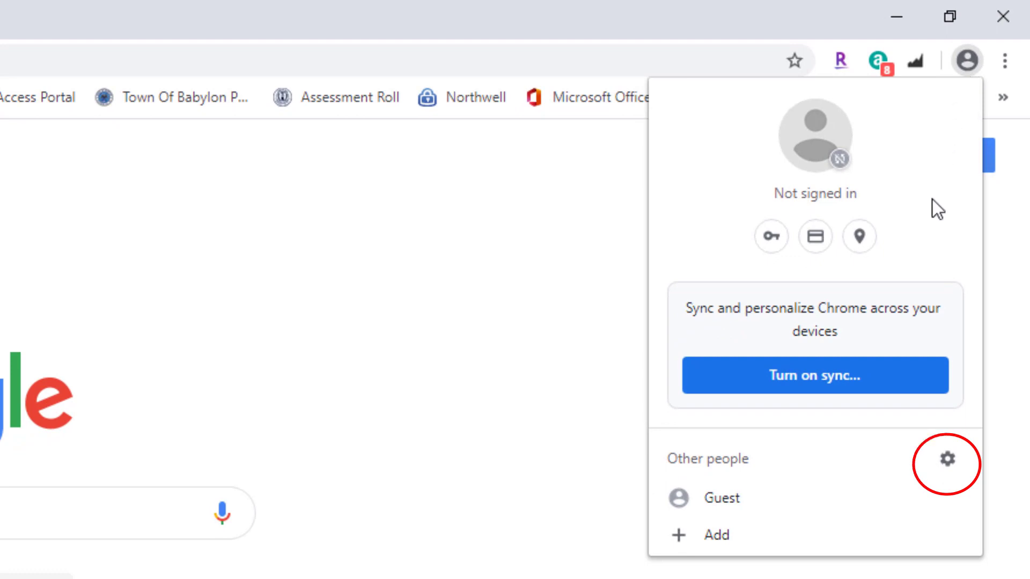
pyautogui.moveTo(945, 465)
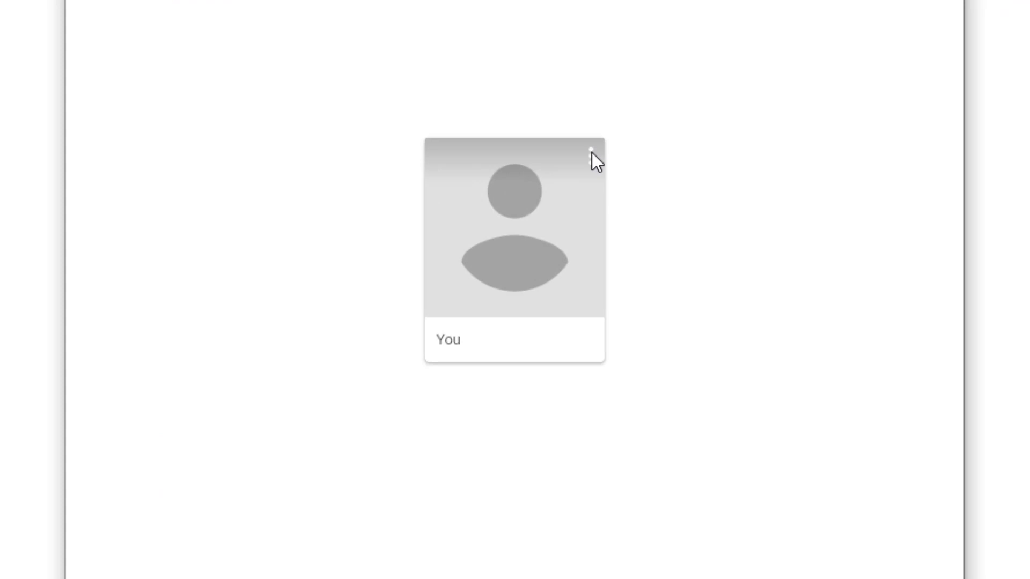
# Step: Remove the You profile via Remove this person, confirming deletion of its data
pyautogui.click(592, 152)
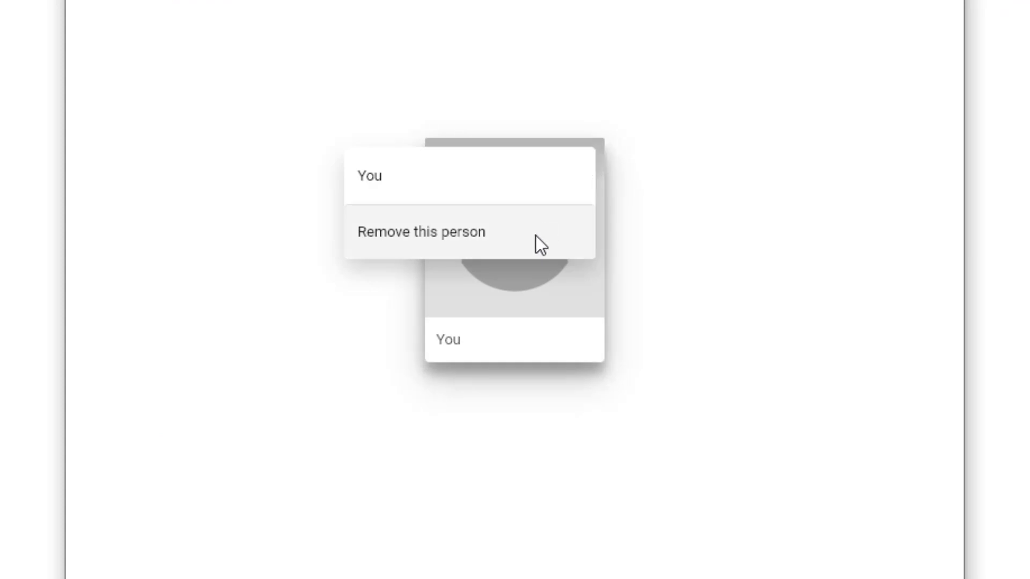
pyautogui.click(421, 232)
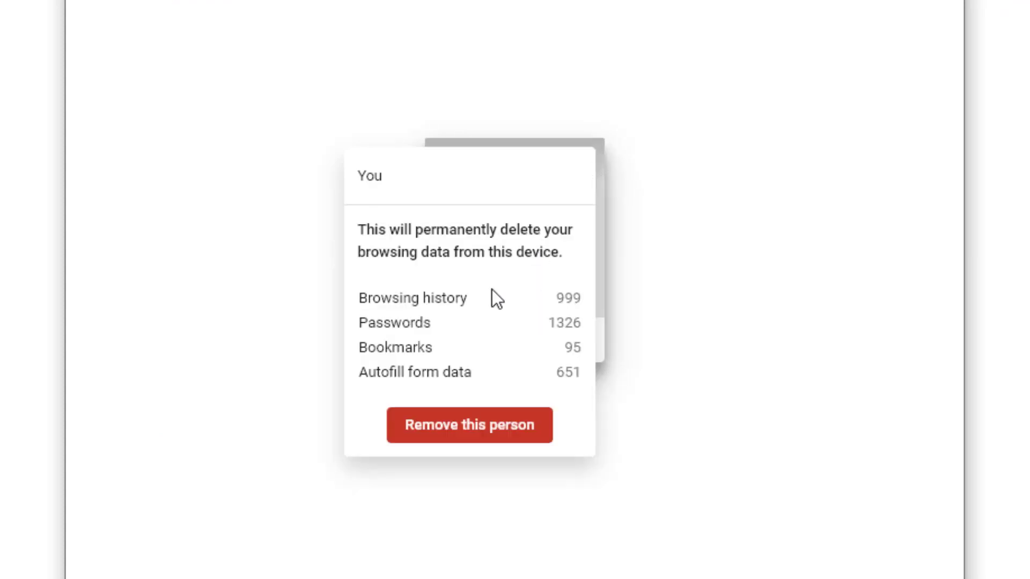
pyautogui.moveTo(418, 281)
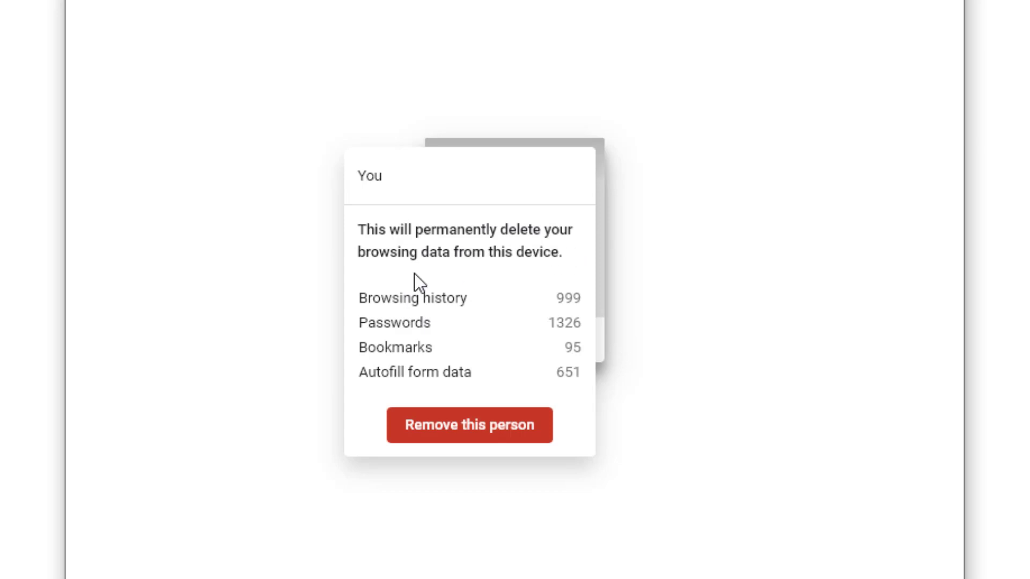
pyautogui.moveTo(506, 339)
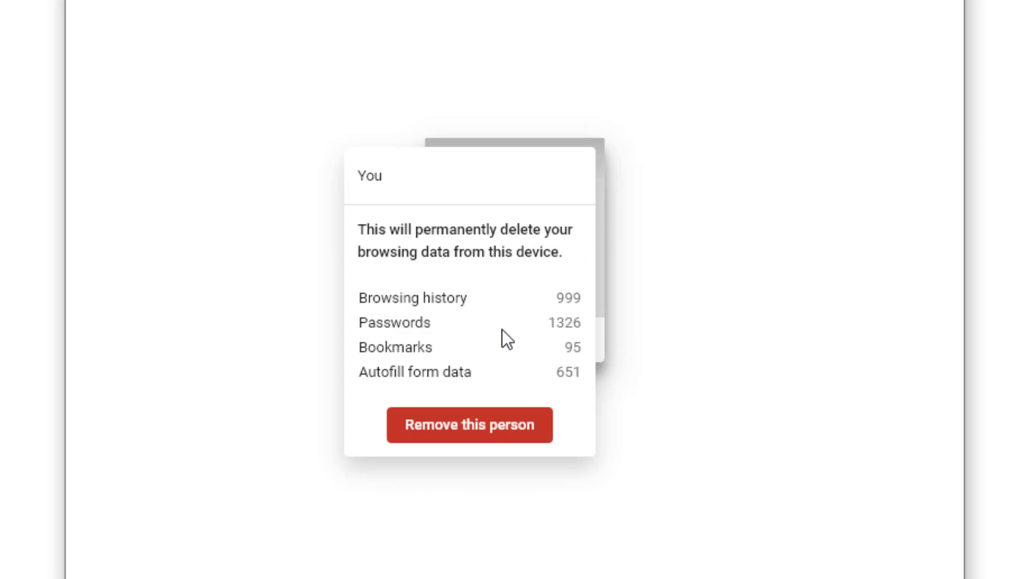
pyautogui.moveTo(540, 337)
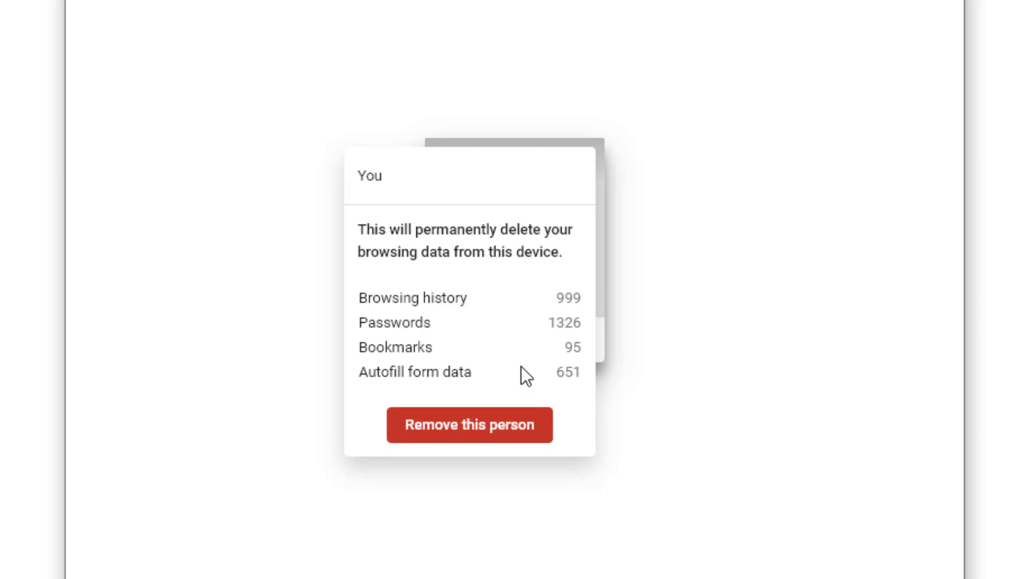
pyautogui.moveTo(573, 423)
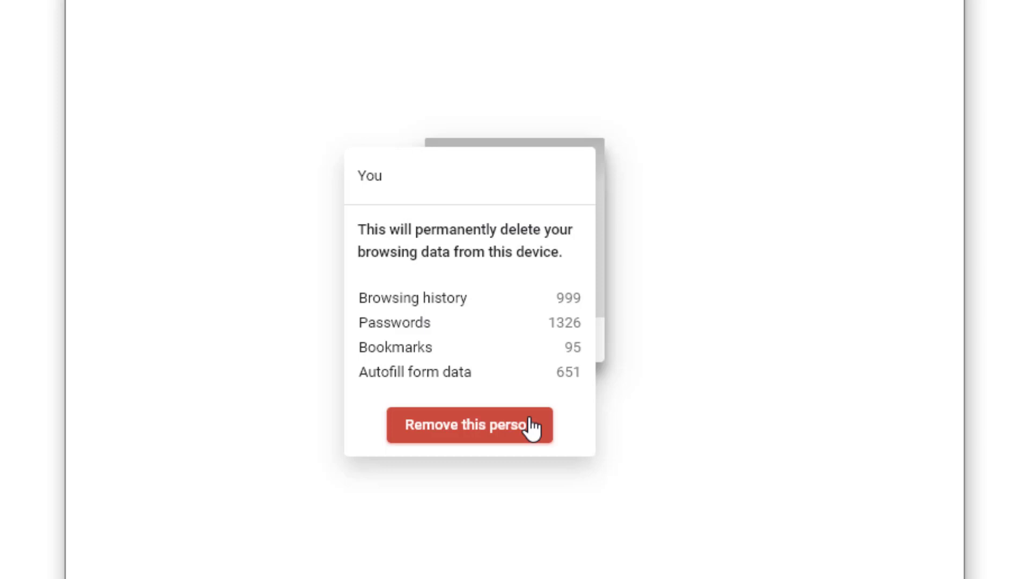
pyautogui.click(469, 425)
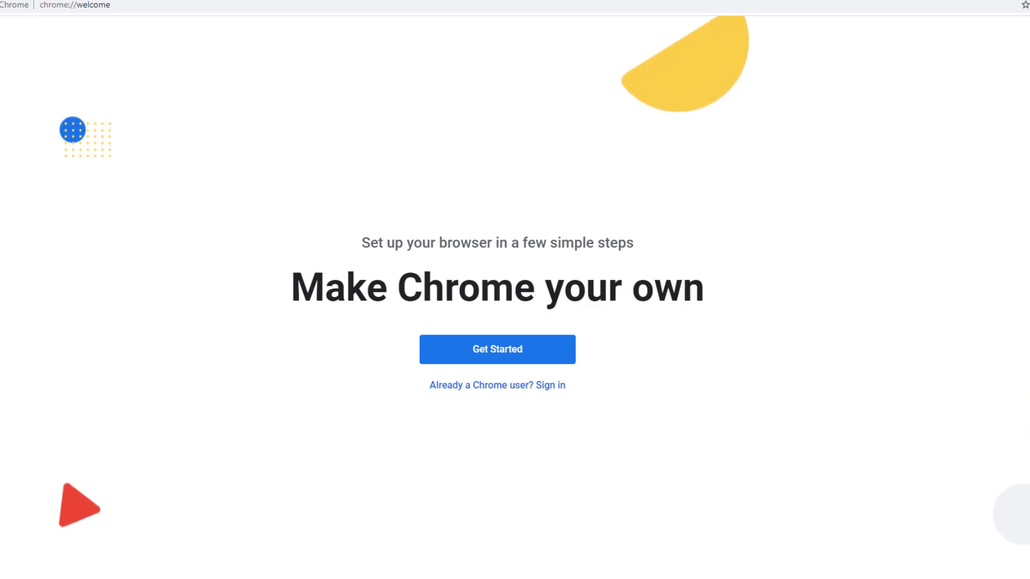
pyautogui.moveTo(763, 204)
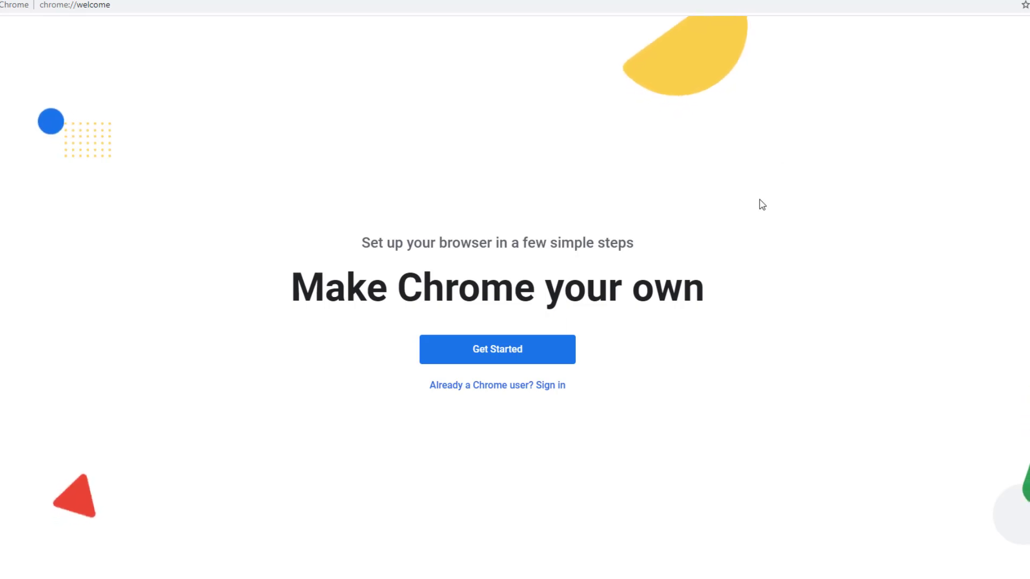